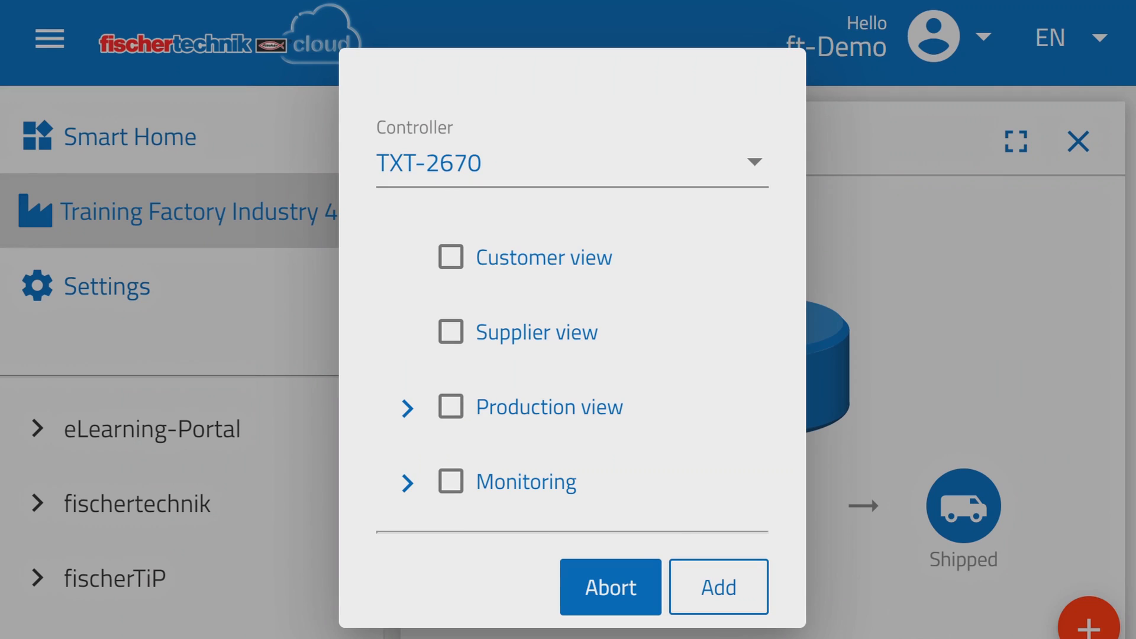
Step: Expand Production view to reveal Factory status, Production process and Stock
left_click(407, 406)
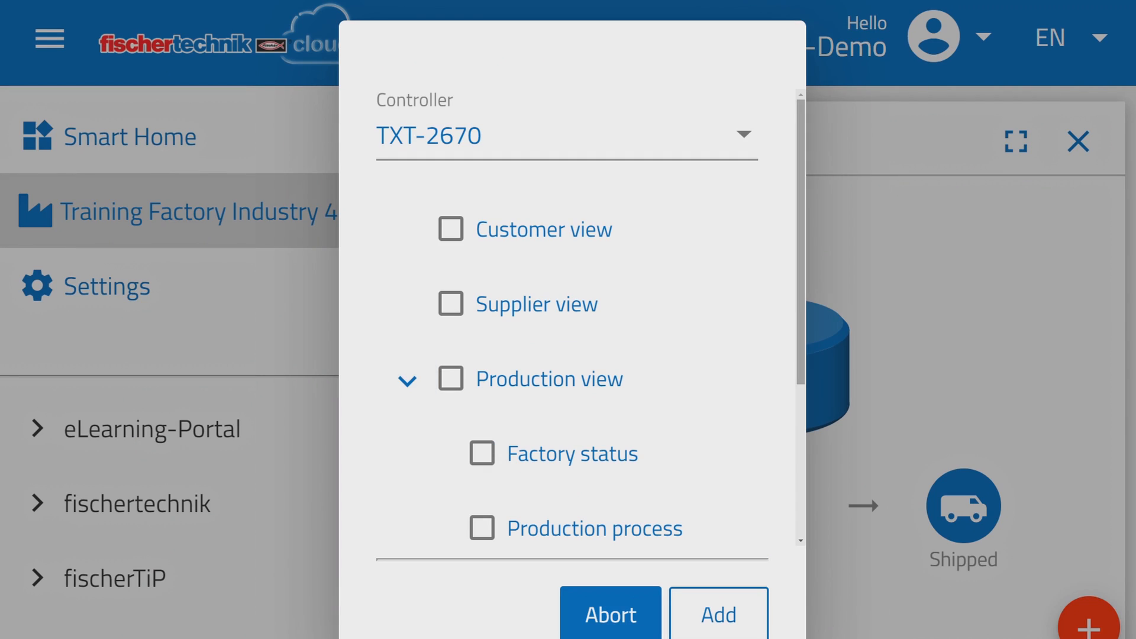
scroll("down", 3)
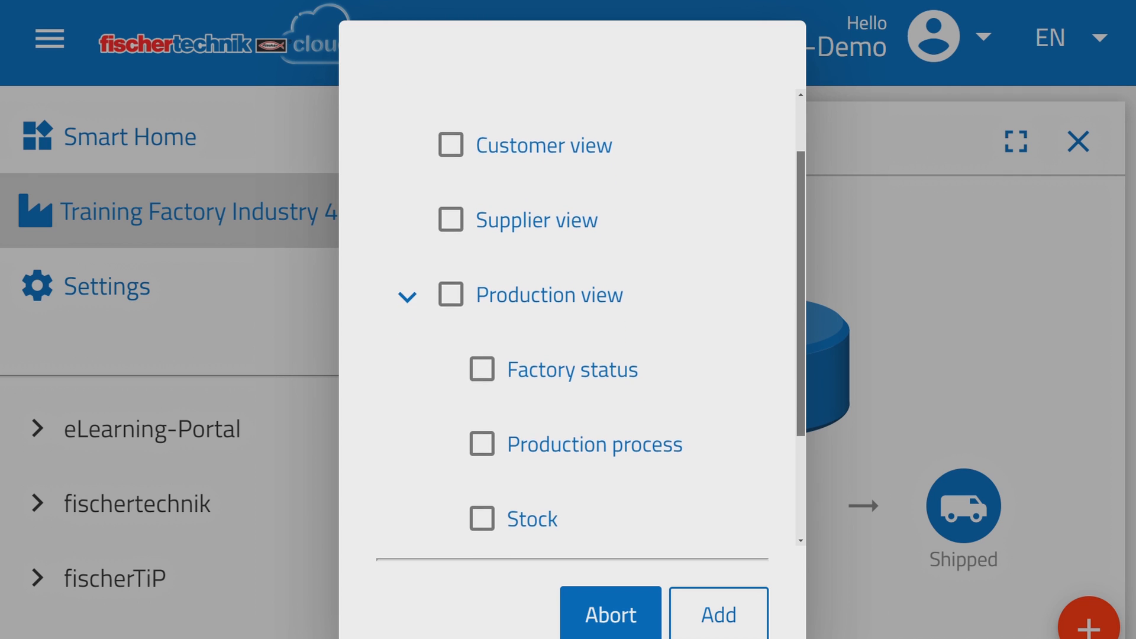